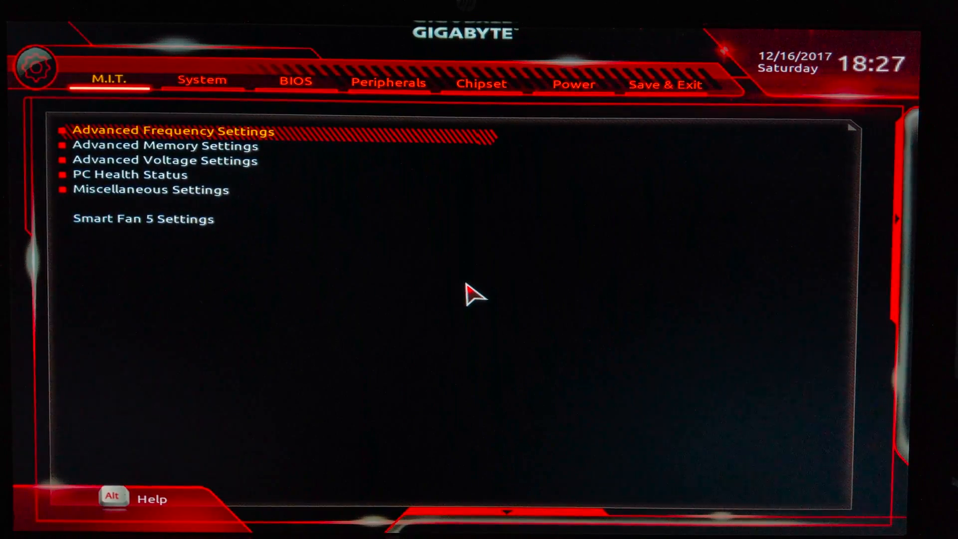
Step: View the Z270X-Gaming 5 System page (BIOS F8), browsing the date row and briefly M.I.T
{"action": "left_click", "coordinate": [202, 80]}
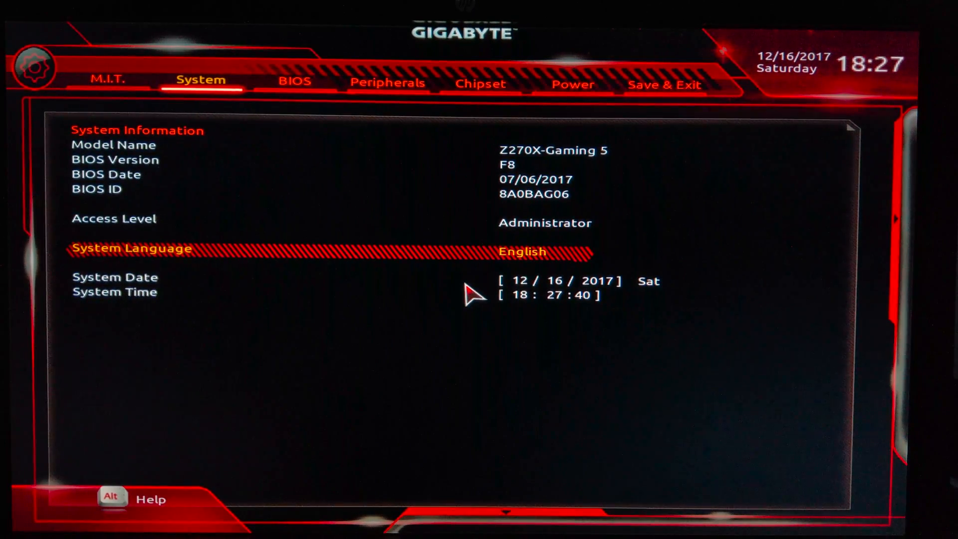
{"action": "key", "text": "Down"}
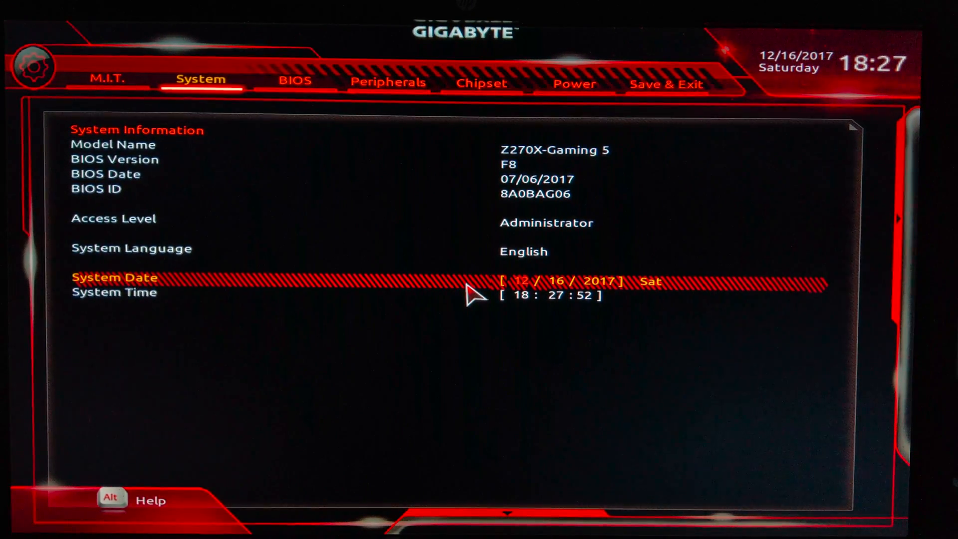
{"action": "left_click", "coordinate": [108, 80]}
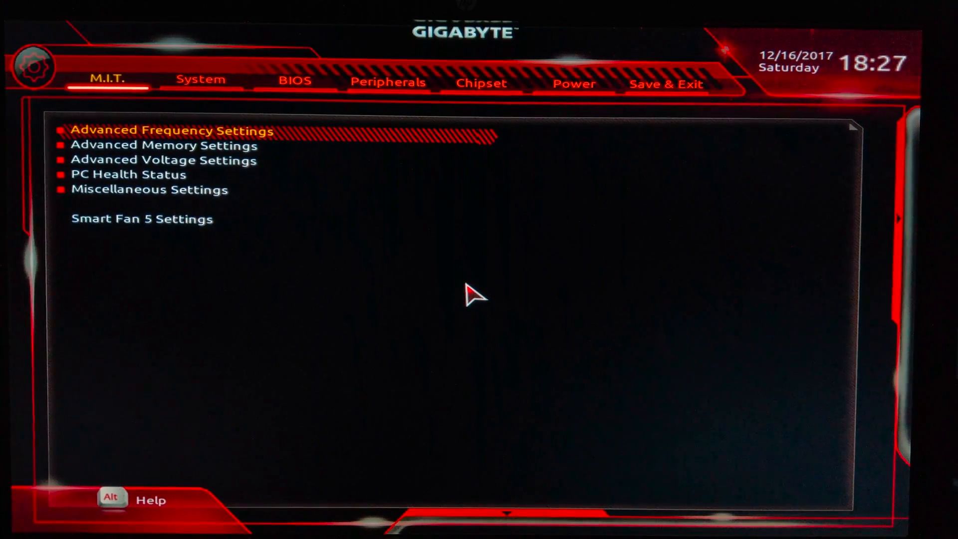
{"action": "left_click", "coordinate": [202, 80]}
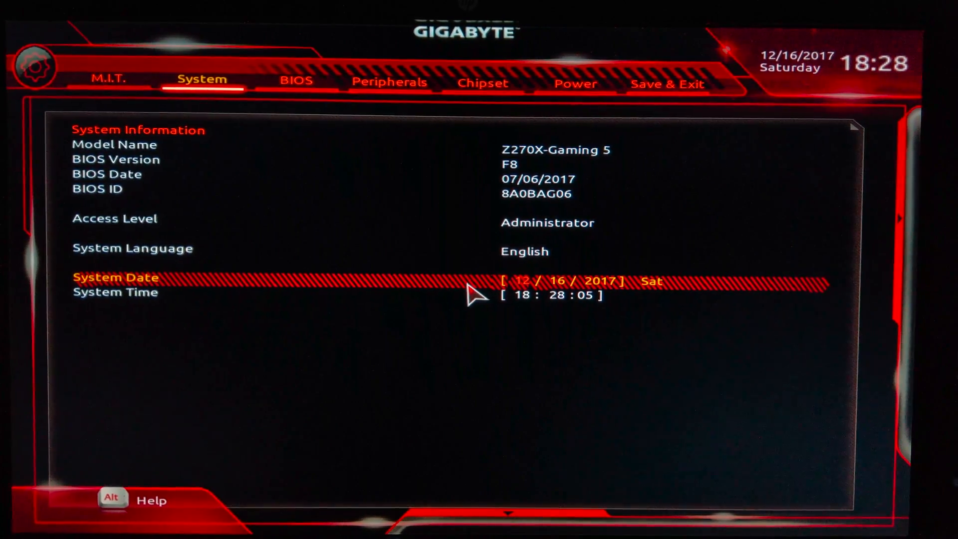
{"action": "left_click", "coordinate": [296, 81]}
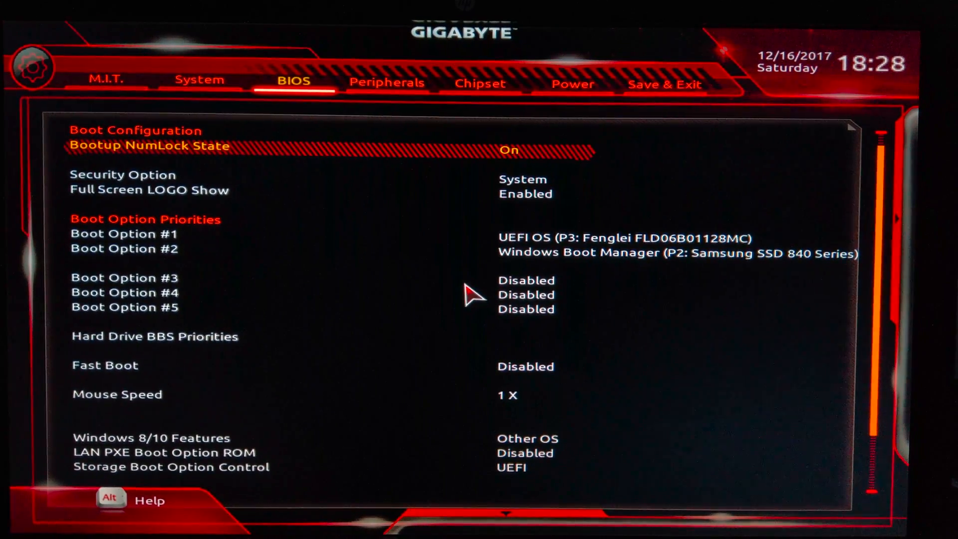
{"action": "key", "text": "Down"}
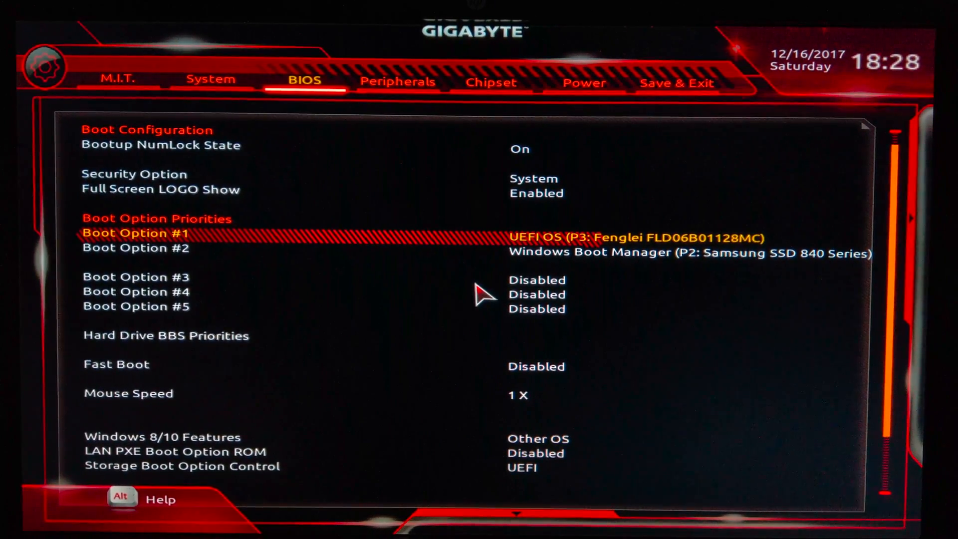
{"action": "key", "text": "Down"}
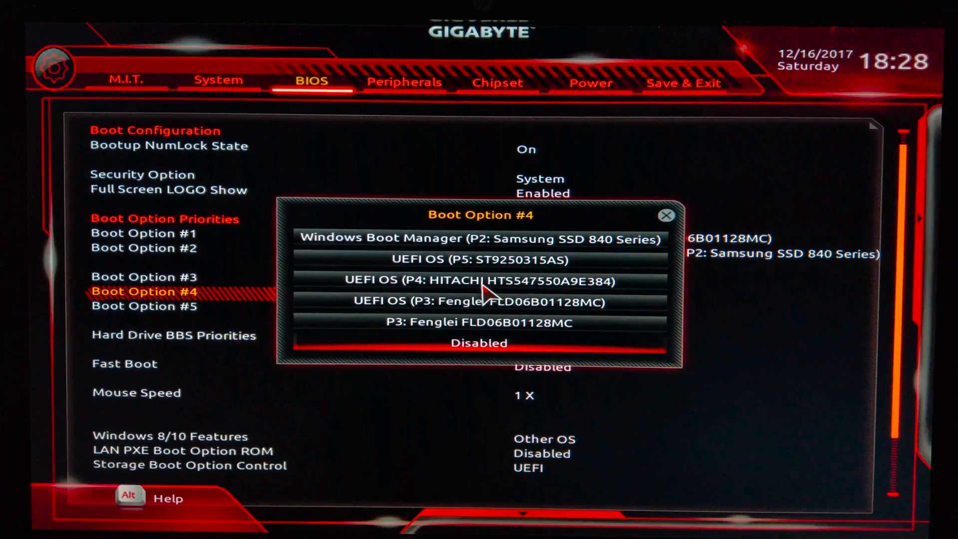
{"action": "left_click", "coordinate": [479, 343]}
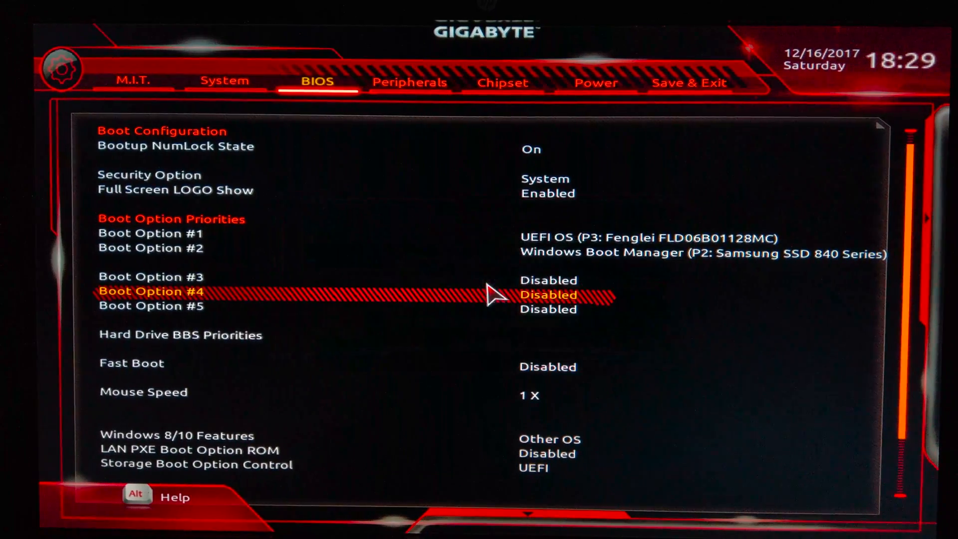
{"action": "key", "text": "up"}
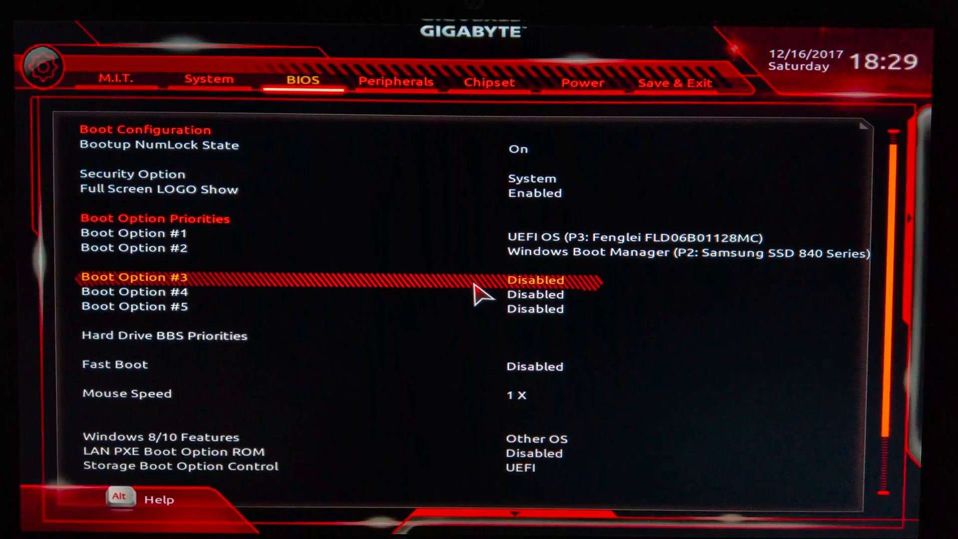
{"action": "key", "text": "Up"}
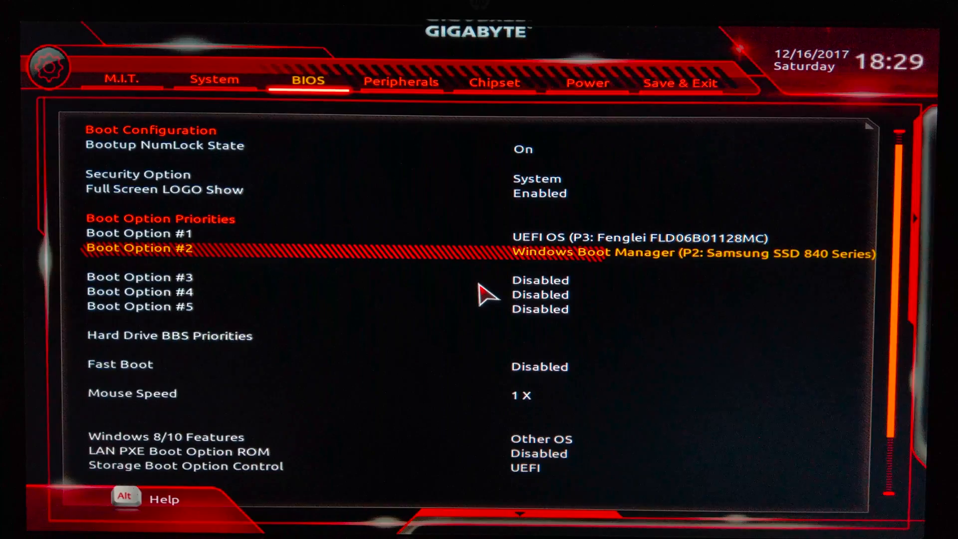
{"action": "key", "text": "Down"}
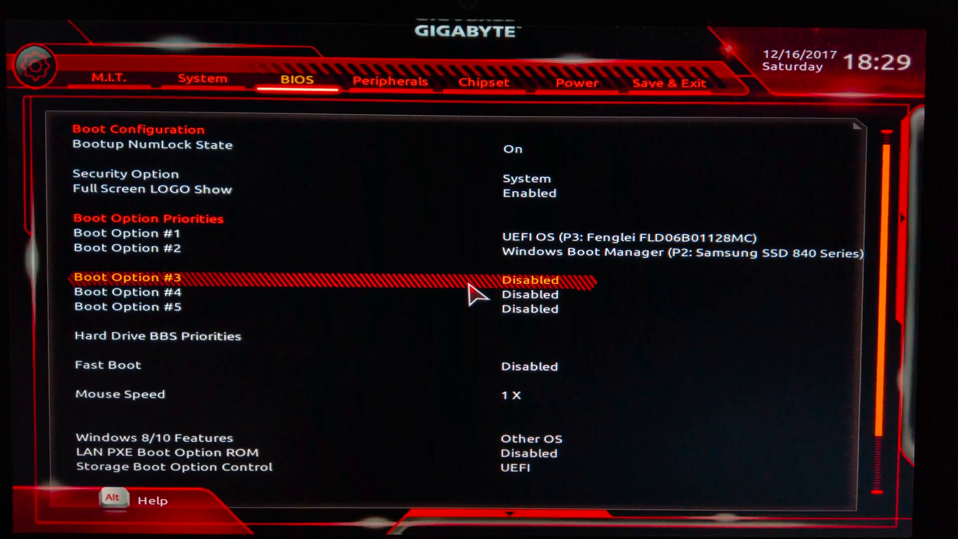
{"action": "key", "text": "up"}
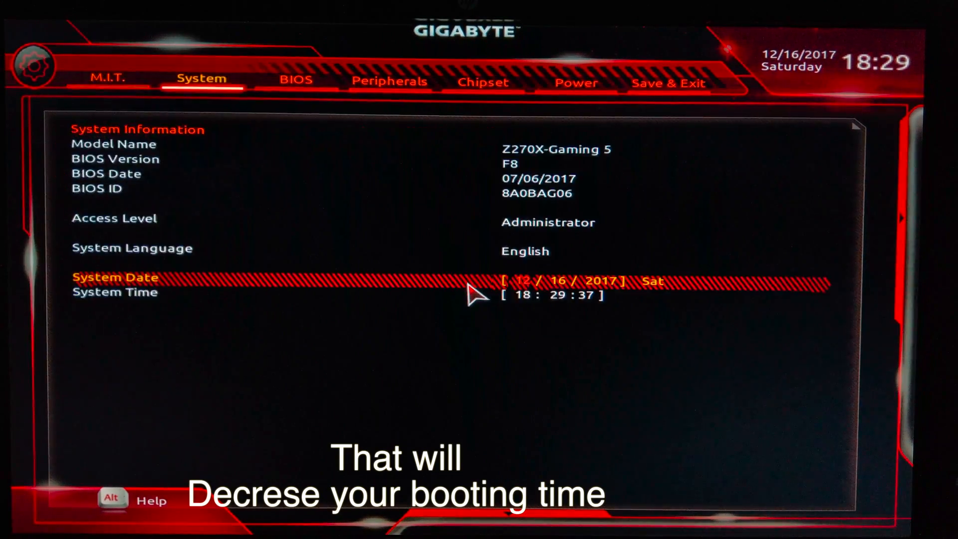
Step: On the BIOS page, keep LAN PXE Boot Option ROM set to Disabled
{"action": "left_click", "coordinate": [296, 80]}
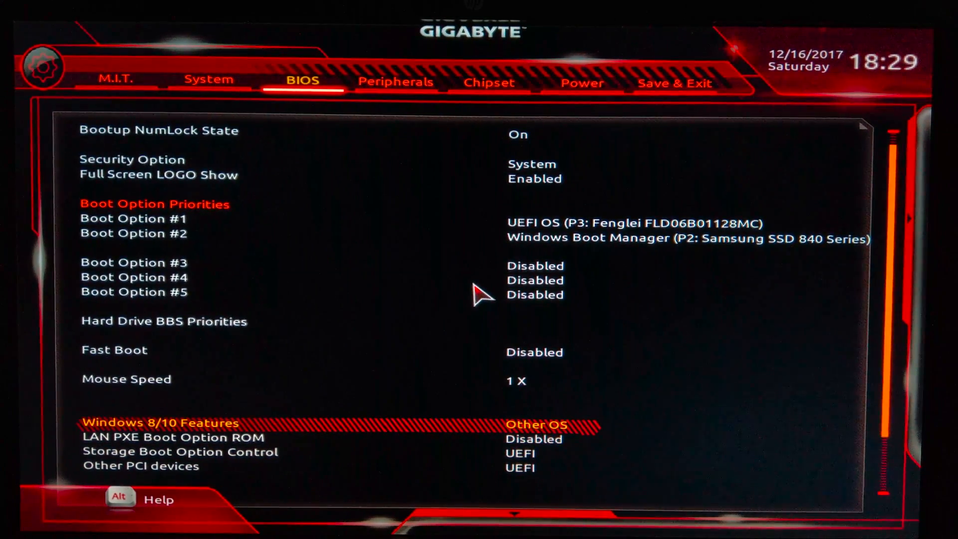
{"action": "left_click", "coordinate": [537, 425]}
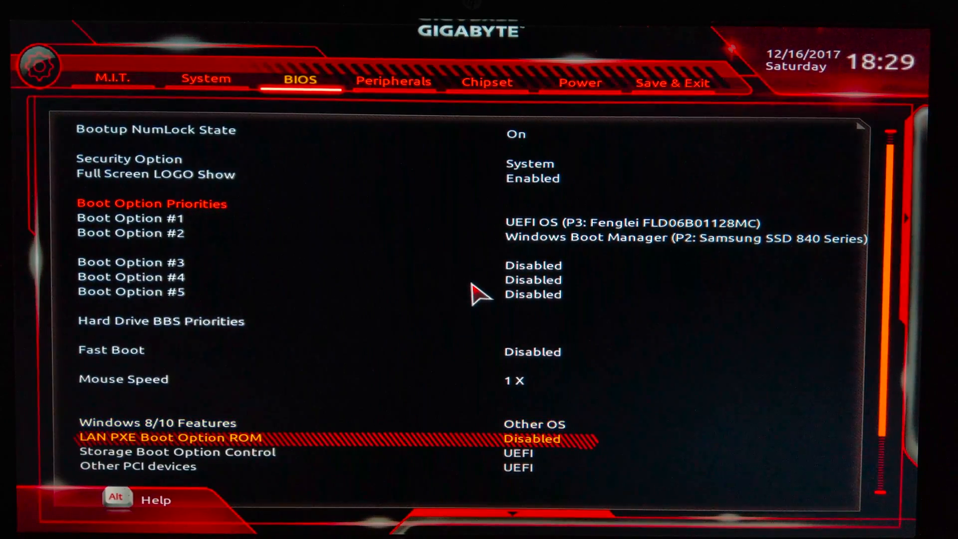
{"action": "scroll", "scroll_direction": "down", "scroll_amount": 3}
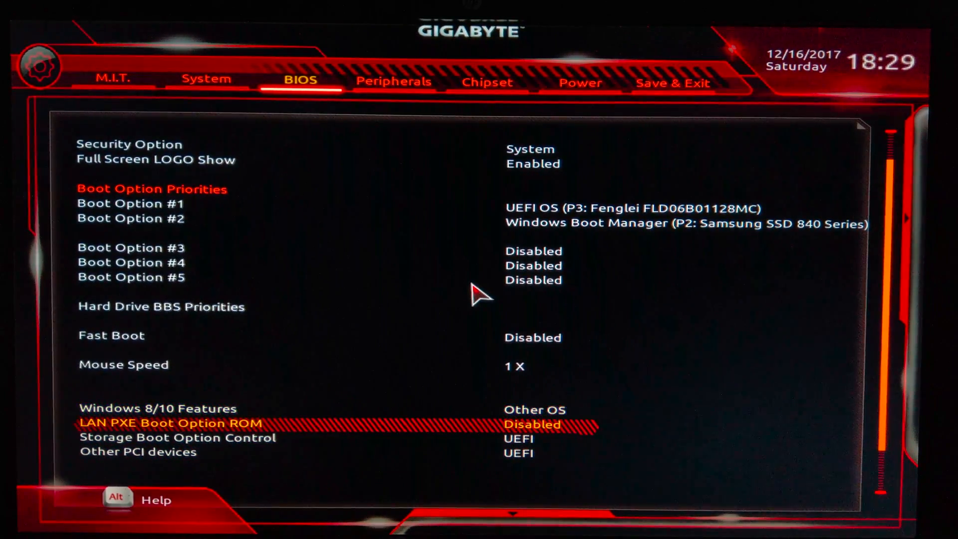
{"action": "left_click", "coordinate": [533, 425]}
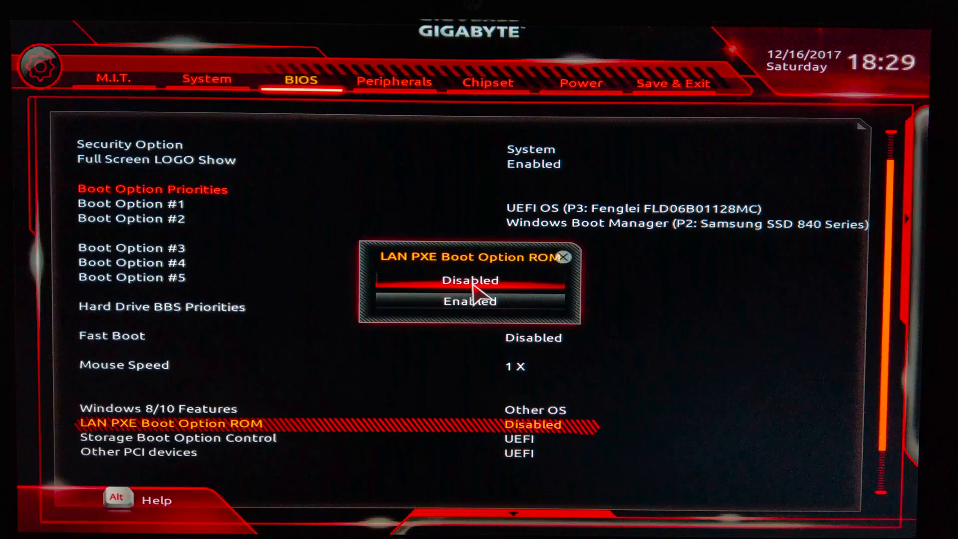
{"action": "left_click", "coordinate": [470, 280]}
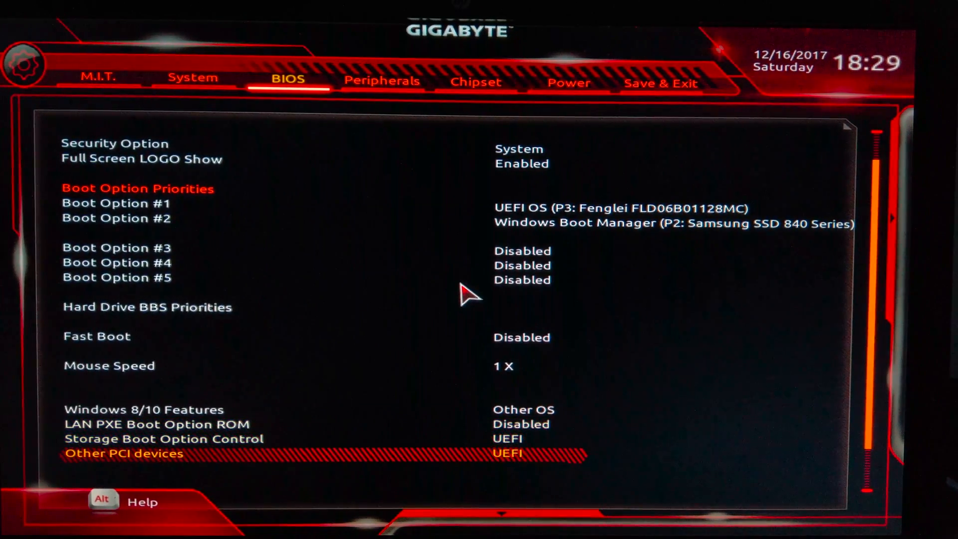
Step: Review boot settings down to the user password entries, then return to the top
{"action": "key", "text": "Up"}
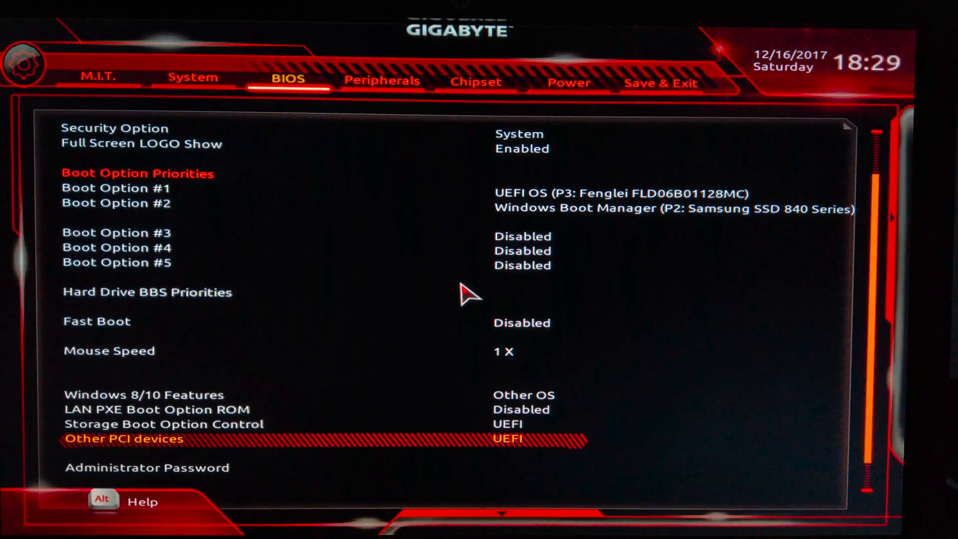
{"action": "scroll", "scroll_direction": "down", "scroll_amount": 3}
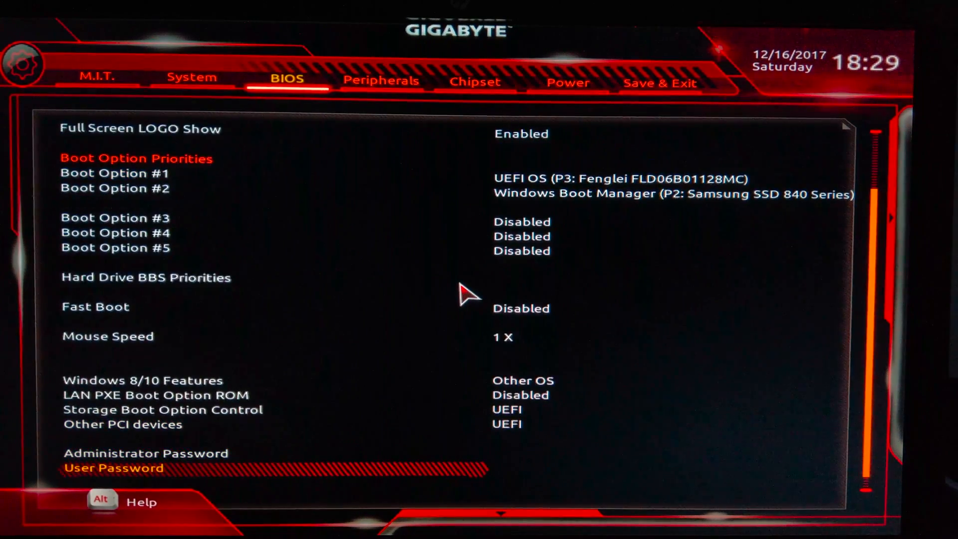
{"action": "scroll", "scroll_direction": "down", "scroll_amount": 3}
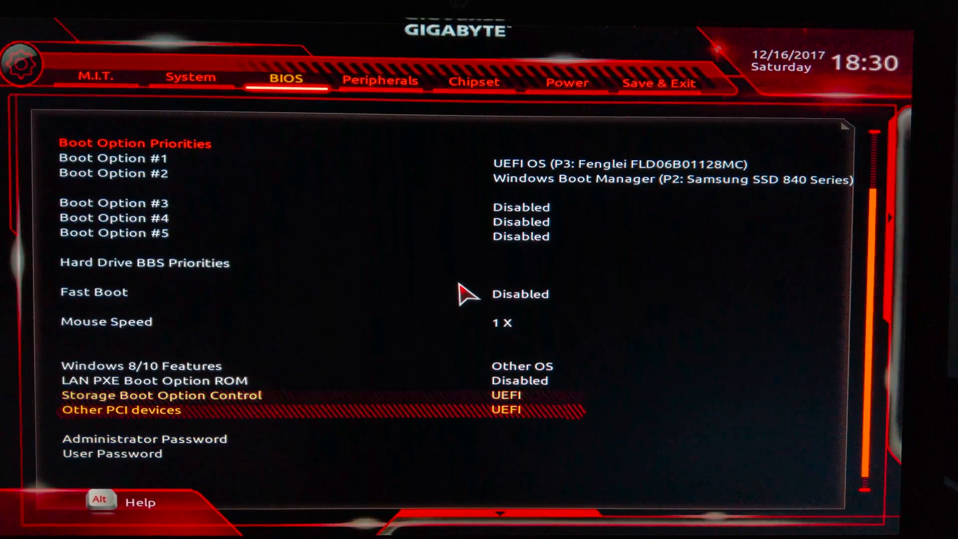
{"action": "key", "text": "Down"}
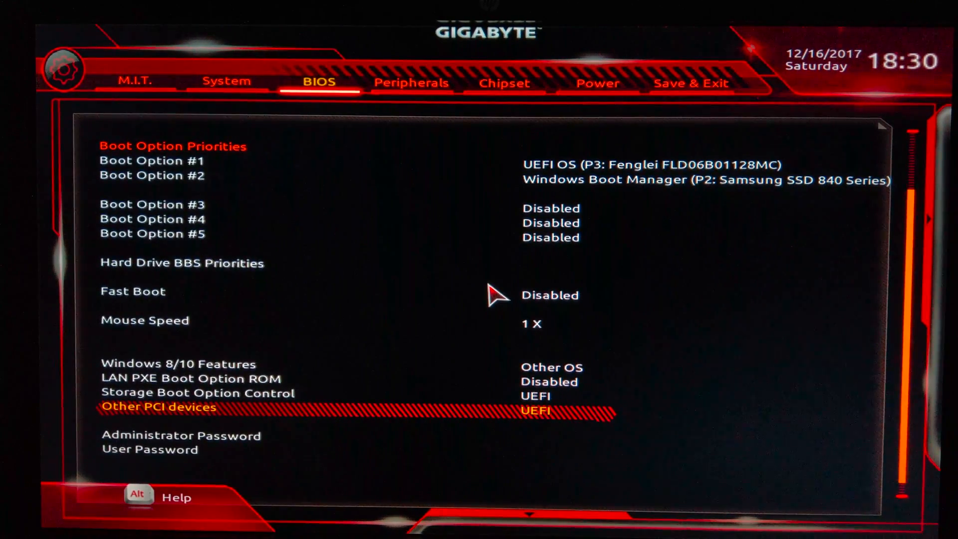
{"action": "key", "text": "Down"}
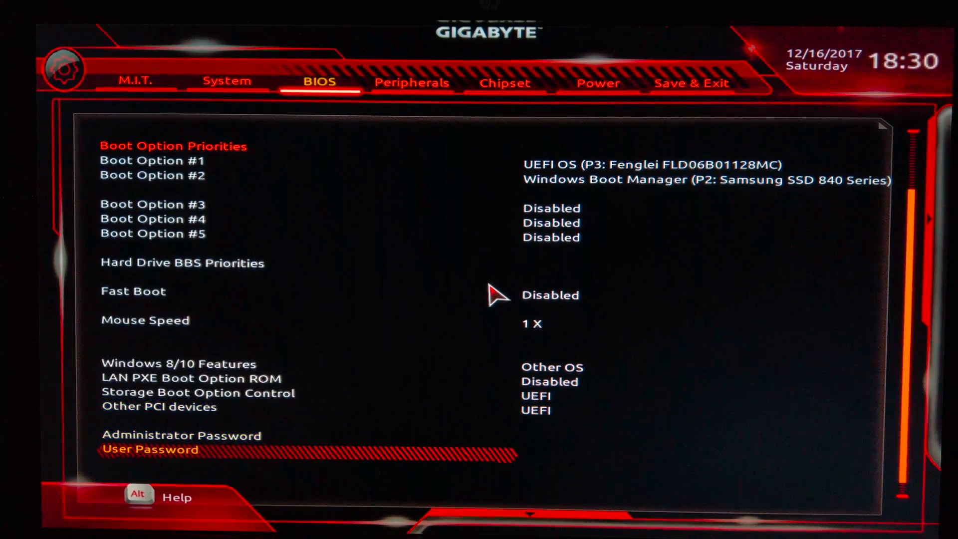
{"action": "key", "text": "Up"}
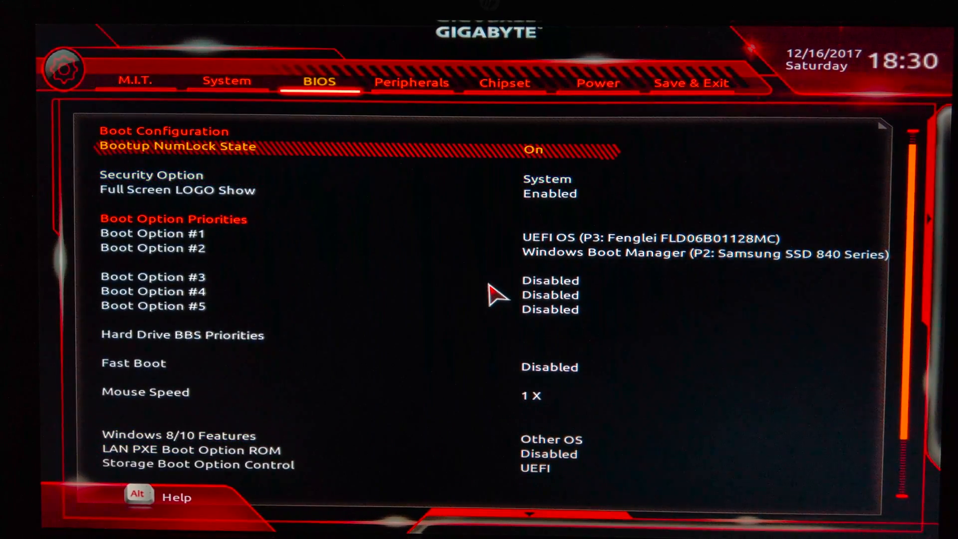
Step: On Peripherals, keep the initial display output on PCIe 1 Slot and check EZ RAID
{"action": "left_click", "coordinate": [410, 83]}
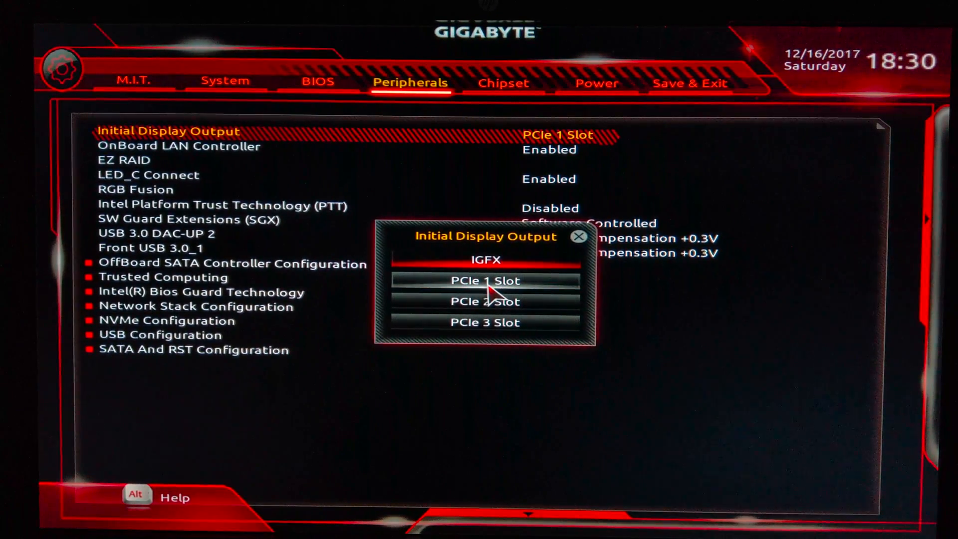
{"action": "left_click", "coordinate": [485, 281]}
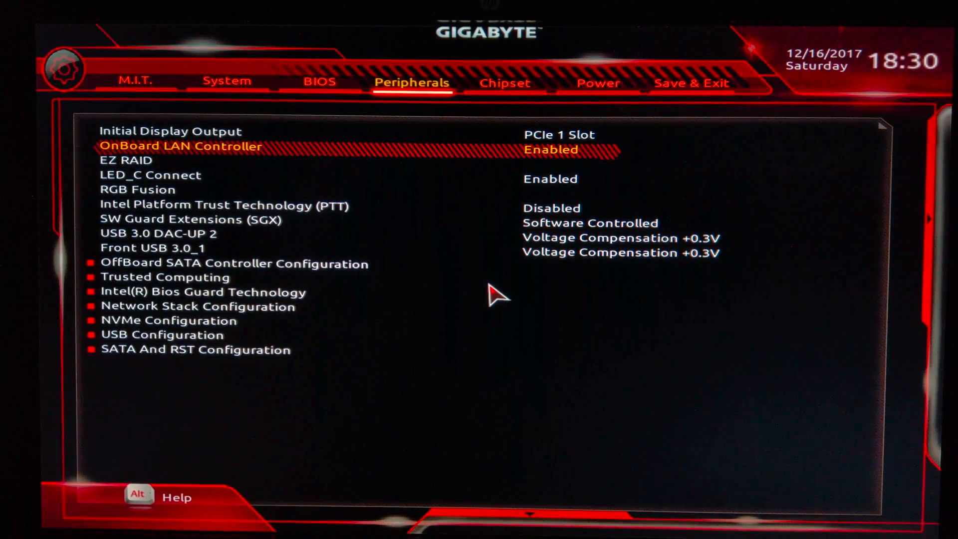
{"action": "key", "text": "Down"}
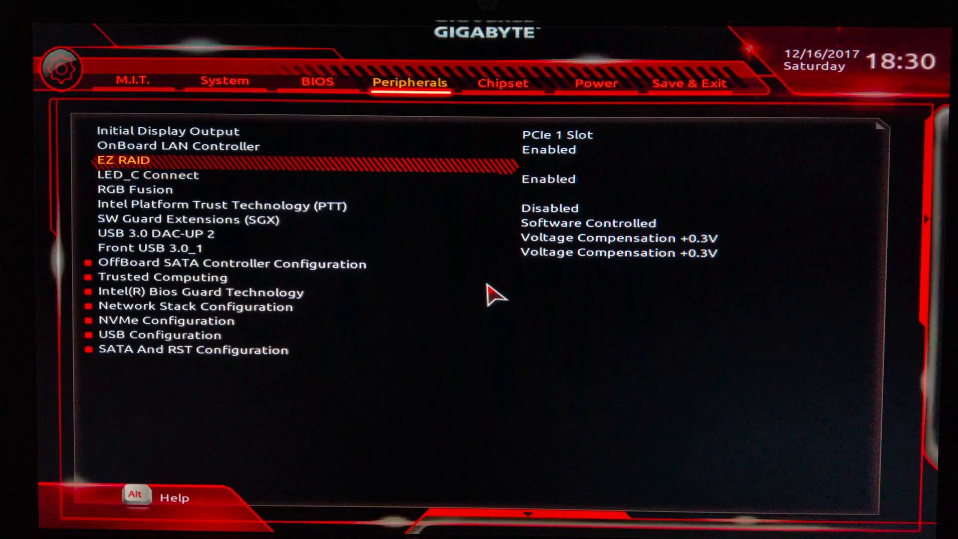
{"action": "left_click", "coordinate": [125, 160]}
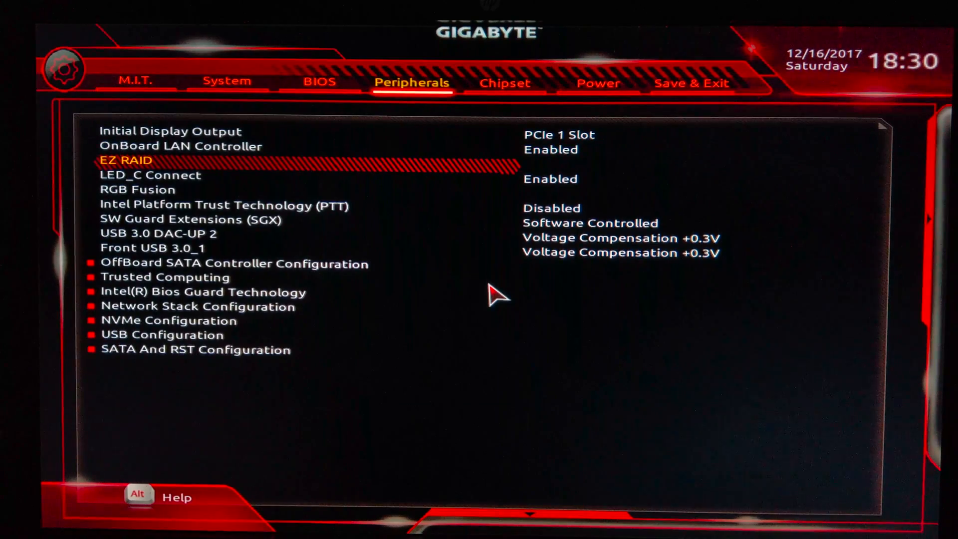
{"action": "mouse_move", "coordinate": [605, 307]}
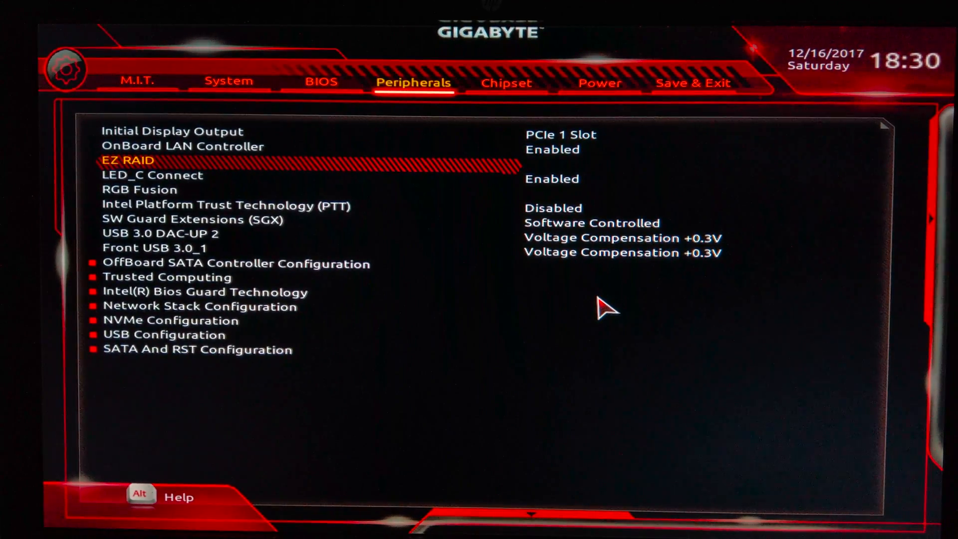
Step: Check PTT Disabled, SGX Software Controlled, Front USB, and the Trusted Computing, Network, NVMe submenus
{"action": "key", "text": "Down"}
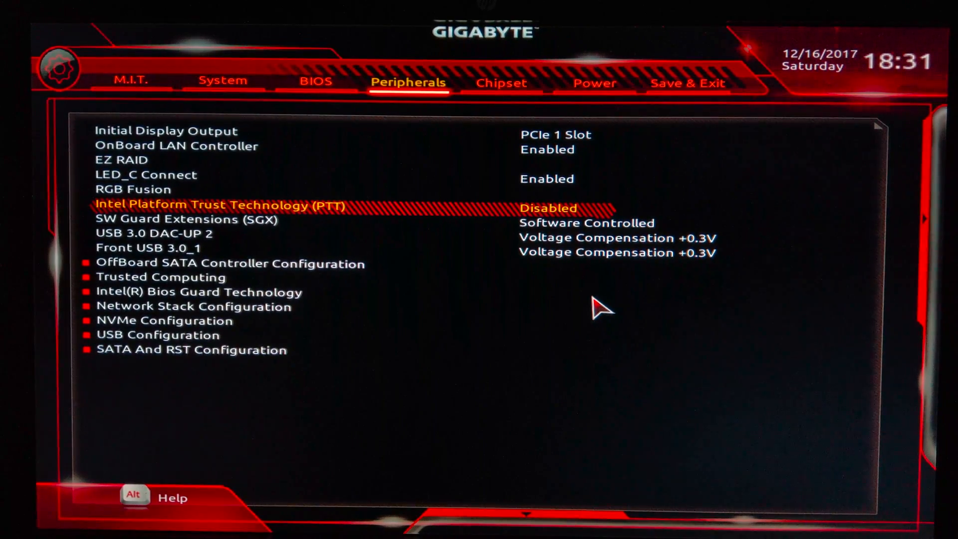
{"action": "key", "text": "Down"}
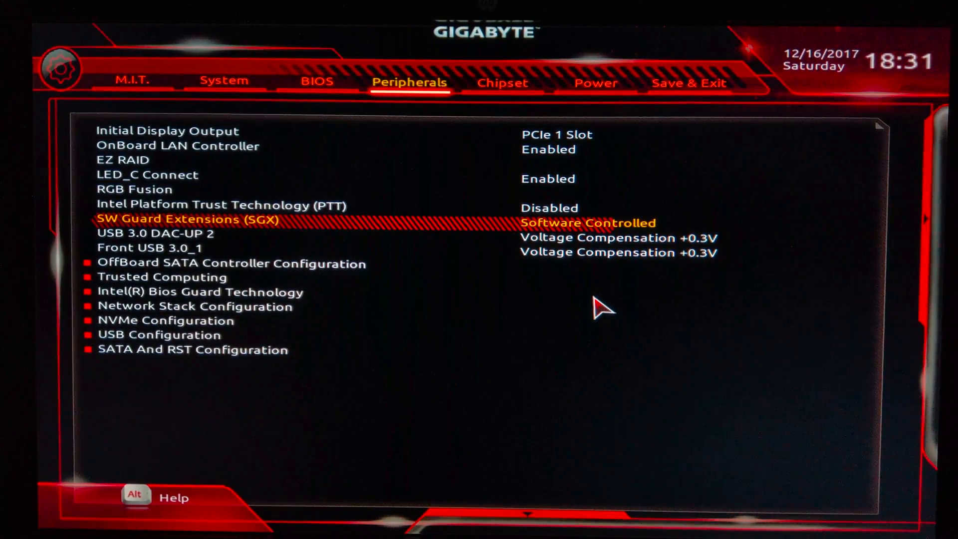
{"action": "left_click", "coordinate": [188, 220]}
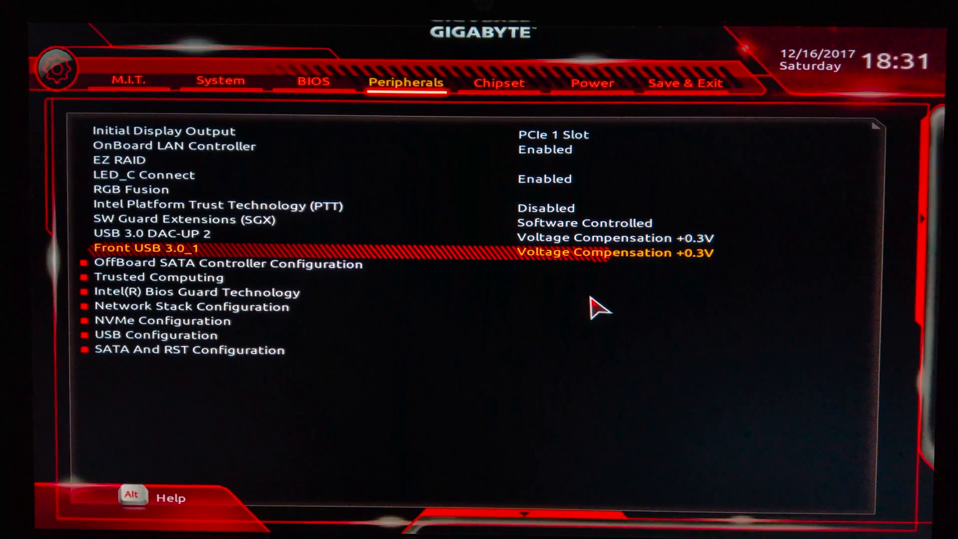
{"action": "key", "text": "Down"}
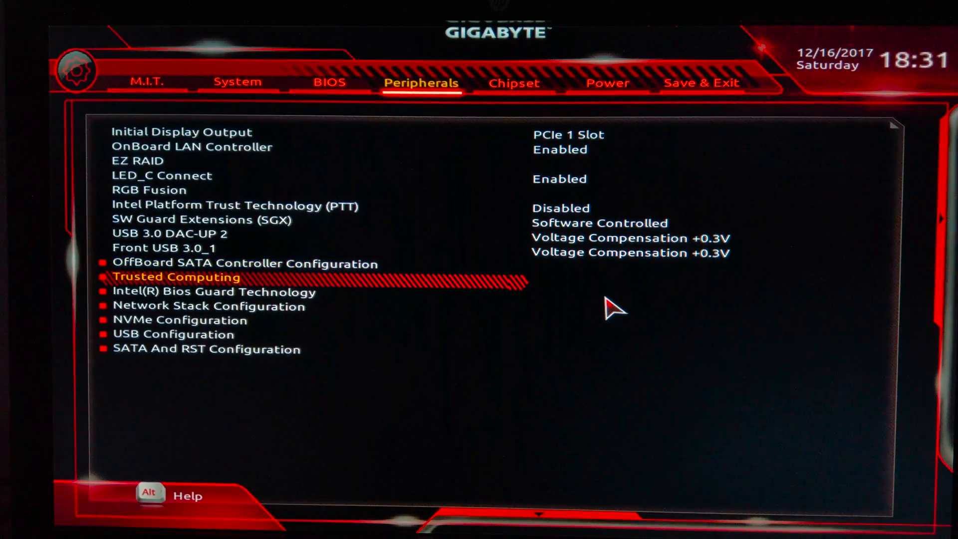
{"action": "left_click", "coordinate": [176, 277]}
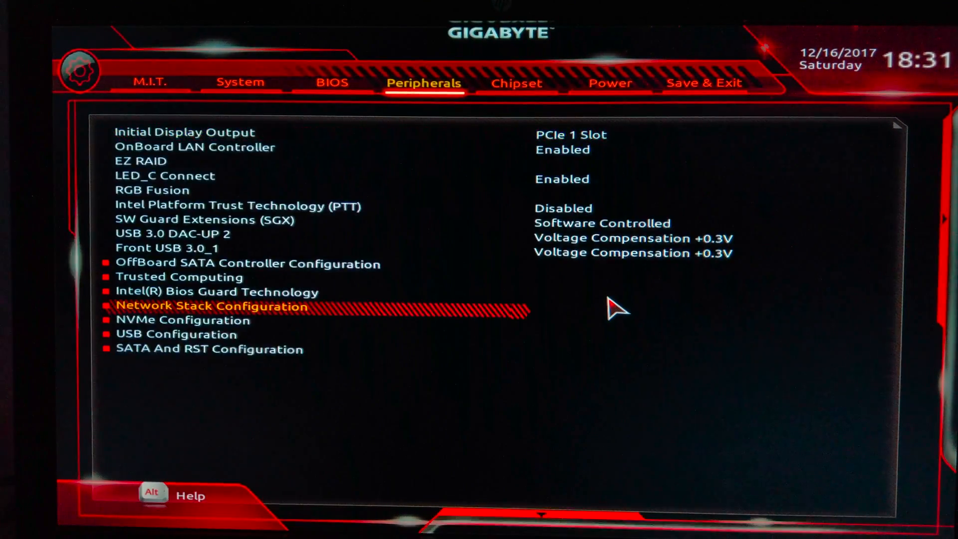
{"action": "key", "text": "Down"}
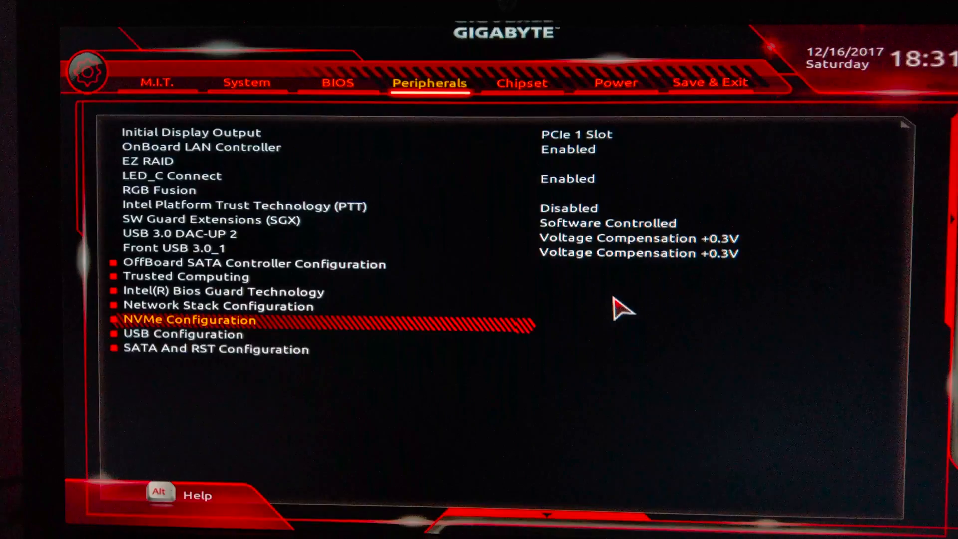
{"action": "key", "text": "Down"}
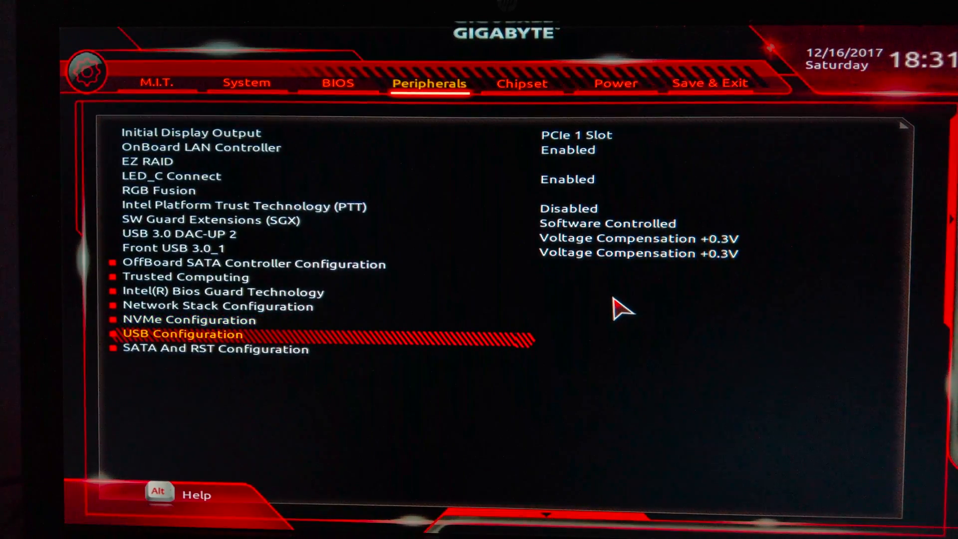
Step: Confirm Legacy USB, XHCI Hand-off, Mass Storage and Port 60/64 Emulation are Enabled
{"action": "left_click", "coordinate": [182, 334]}
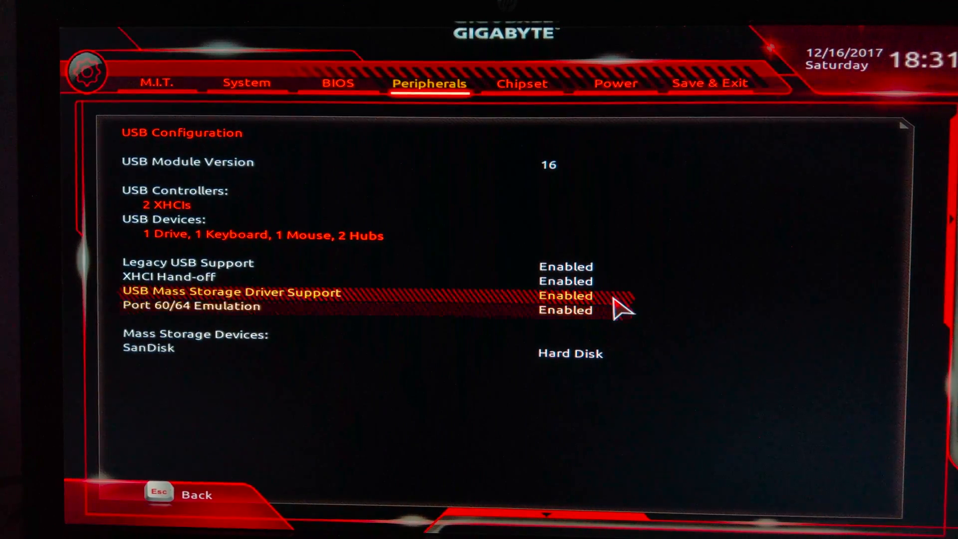
{"action": "key", "text": "Down"}
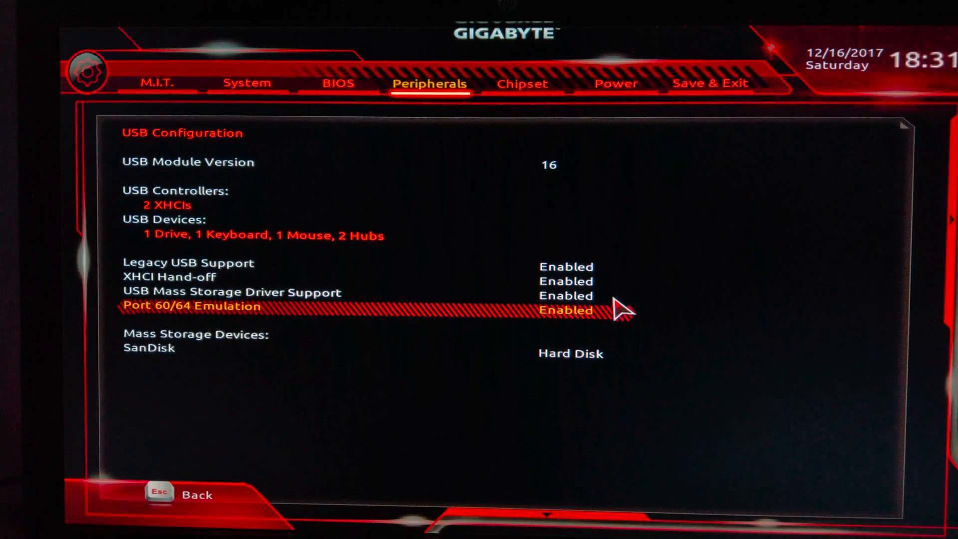
{"action": "key", "text": "Down"}
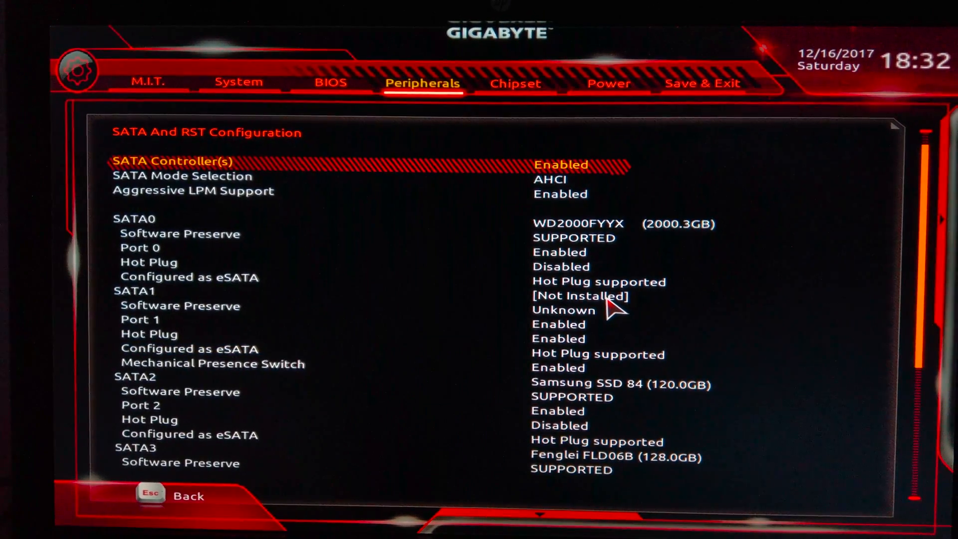
Step: Confirm SATA Mode Selection is AHCI and check Aggressive LPM Support, then leave SATA configuration
{"action": "key", "text": "Down"}
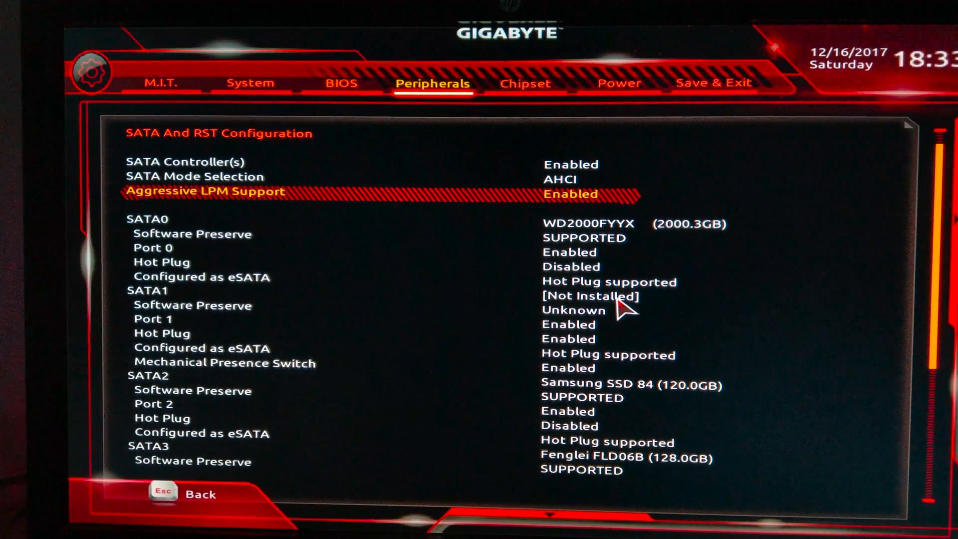
{"action": "key", "text": "Esc"}
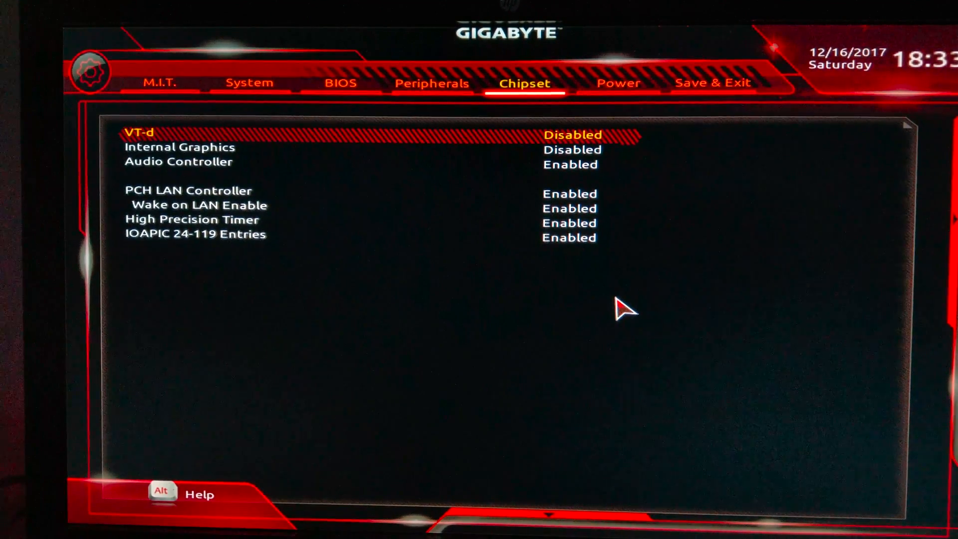
Step: Confirm VT-d and Internal Graphics Disabled, and check PCH LAN Controller and Wake on LAN
{"action": "key", "text": "Down"}
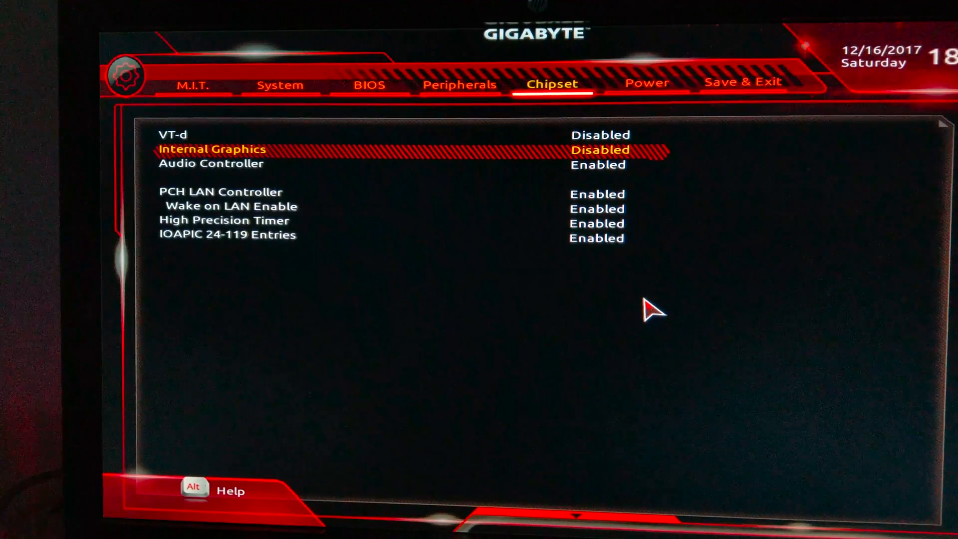
{"action": "key", "text": "Down"}
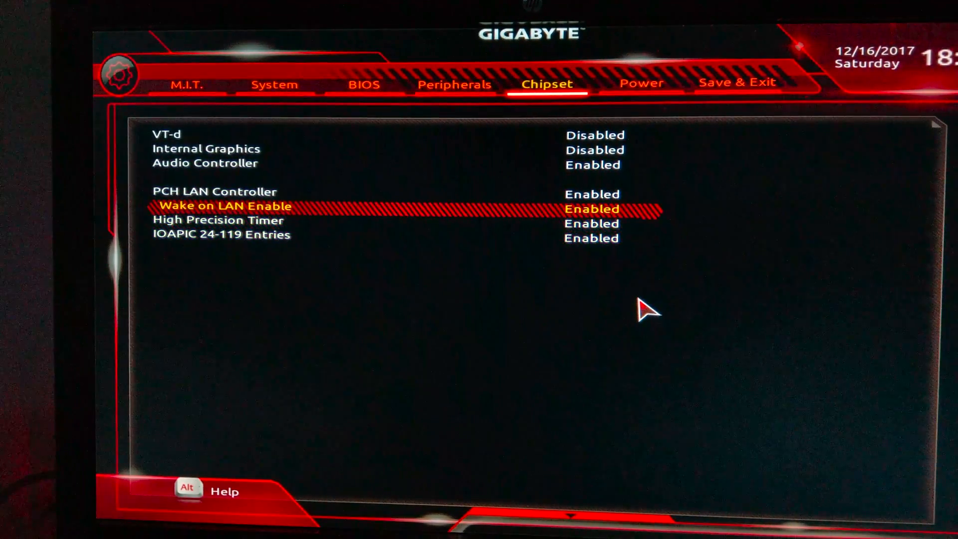
{"action": "key", "text": "Up"}
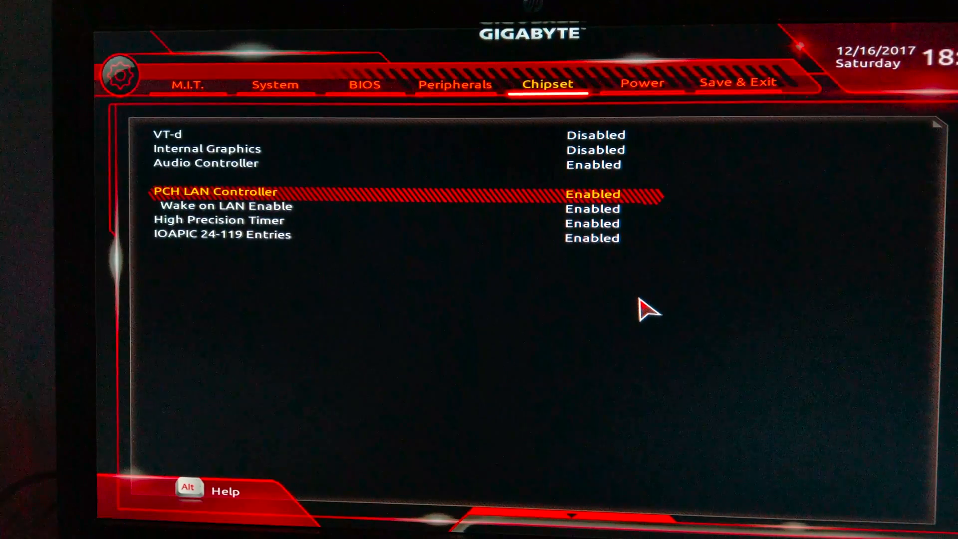
{"action": "key", "text": "Down"}
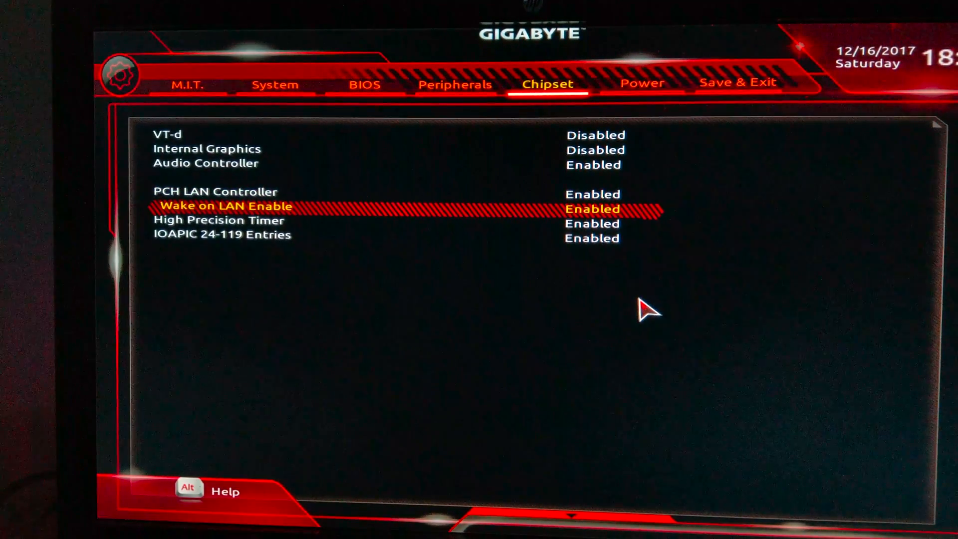
{"action": "key", "text": "down"}
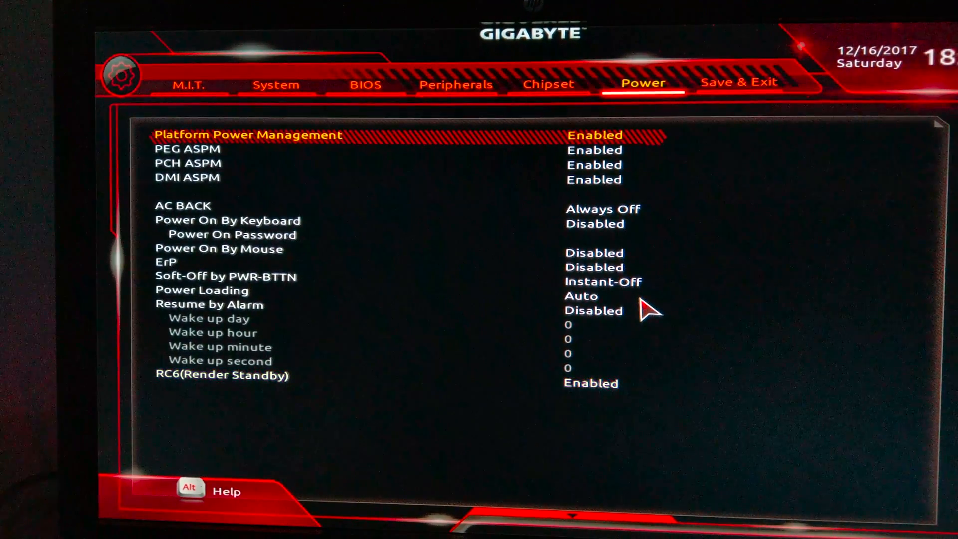
Step: Review PEG ASPM, PCH ASPM, Resume by Alarm and RC6 Render Standby Enabled on the Power page
{"action": "key", "text": "Down"}
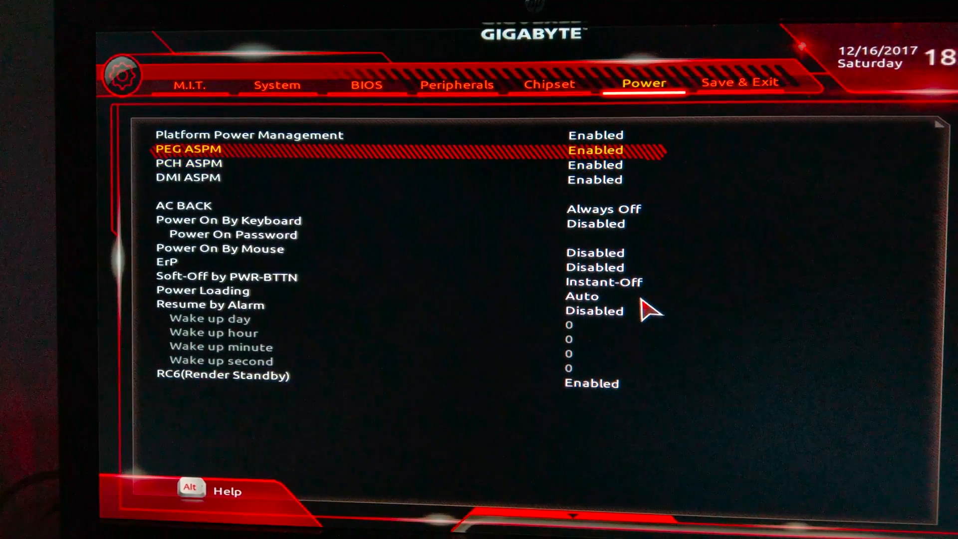
{"action": "key", "text": "Down"}
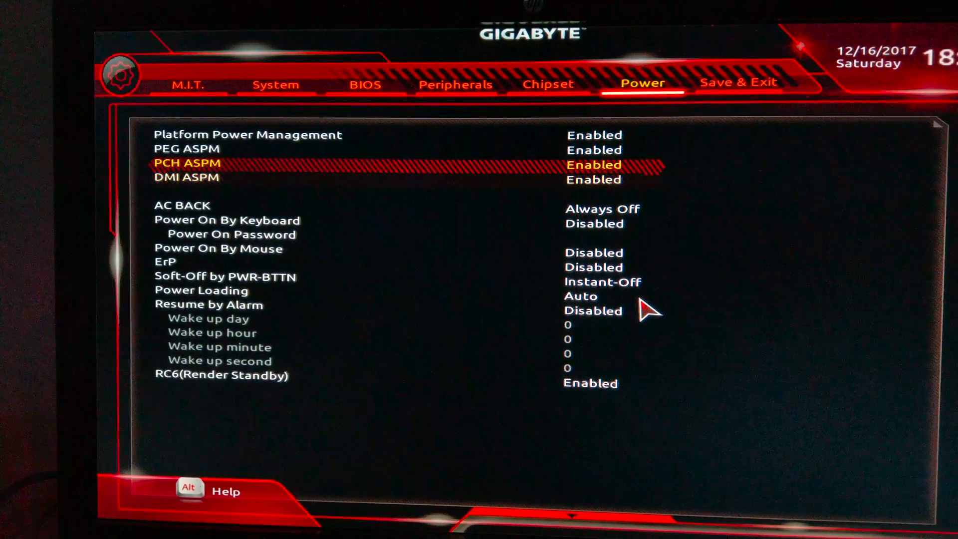
{"action": "key", "text": "down"}
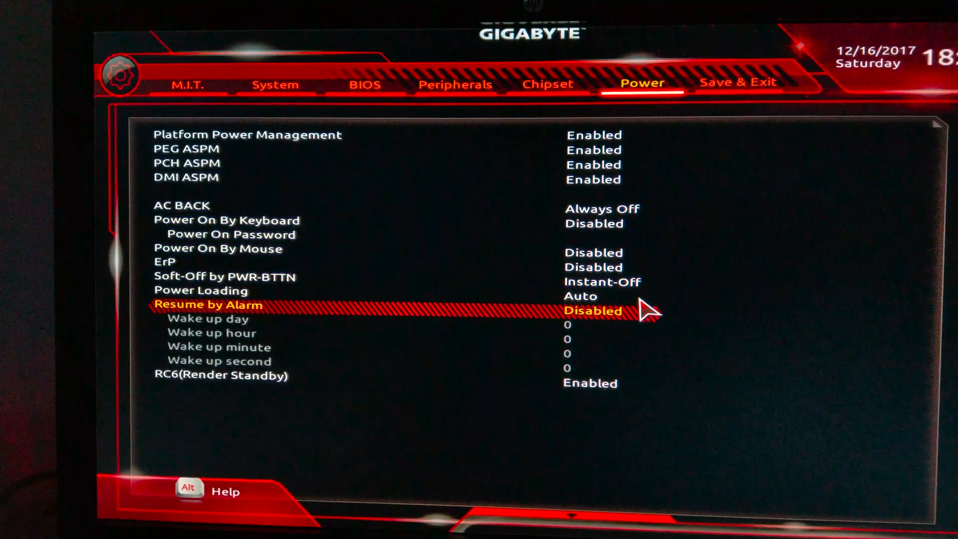
{"action": "key", "text": "down"}
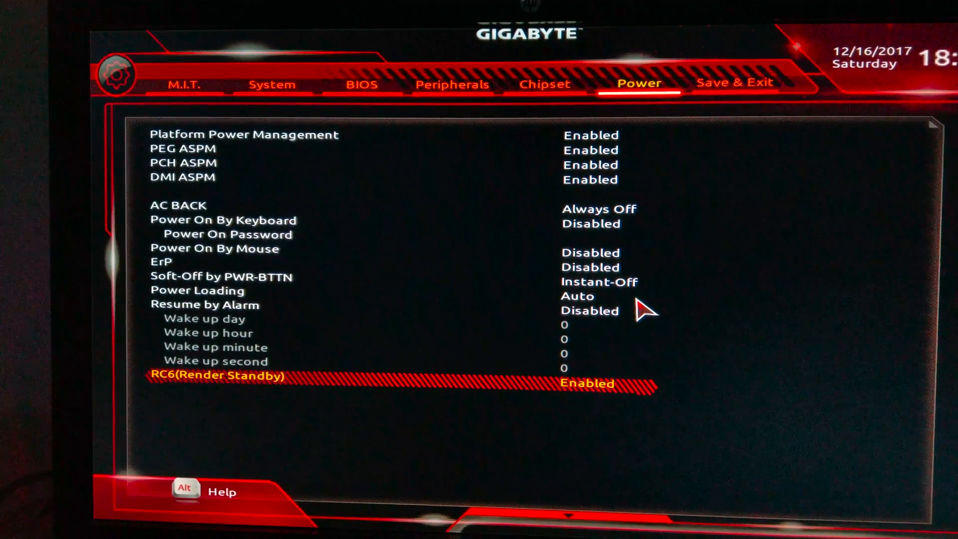
{"action": "left_click", "coordinate": [736, 82]}
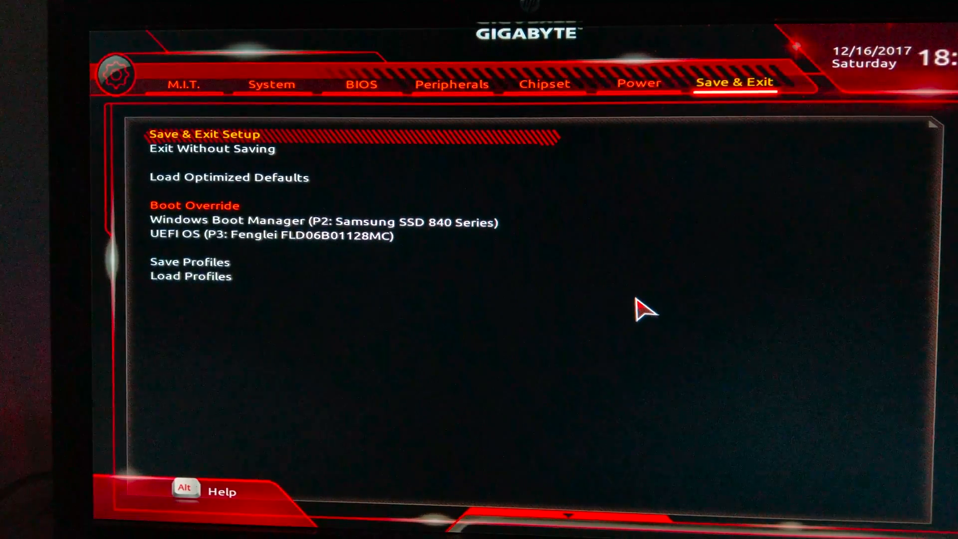
Step: On M.I.T., check CPU Clock Ratio, System Memory Multiplier and XMP Profile1 at 3200MHz
{"action": "left_click", "coordinate": [185, 84]}
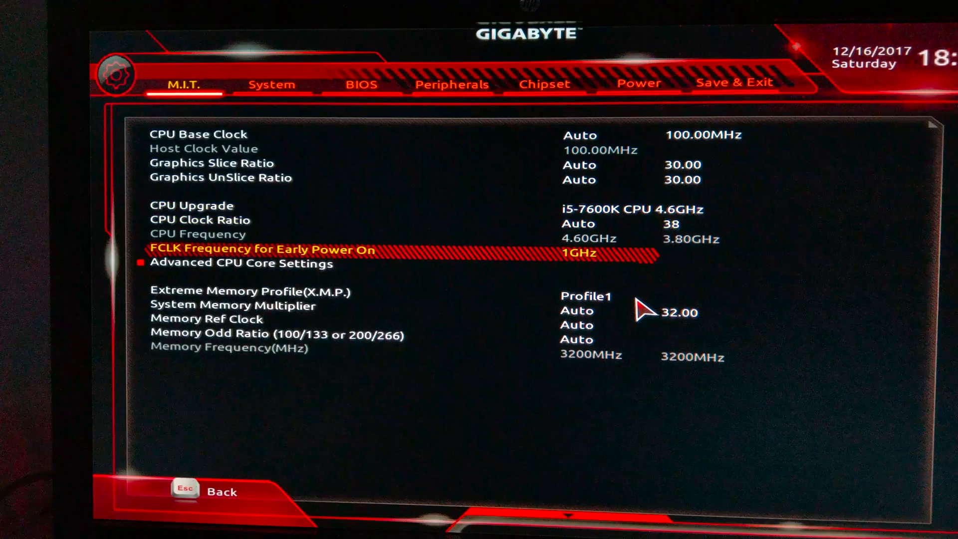
{"action": "key", "text": "Up"}
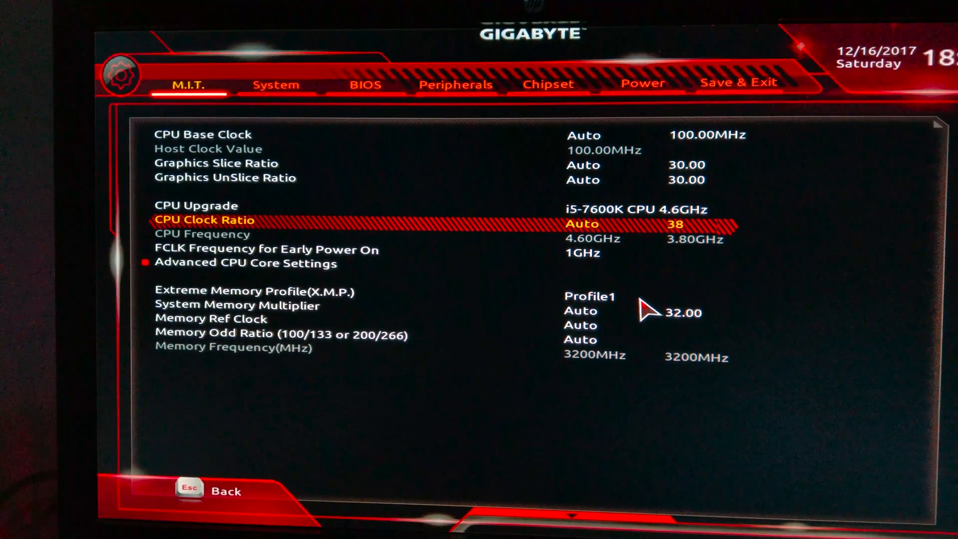
{"action": "key", "text": "down"}
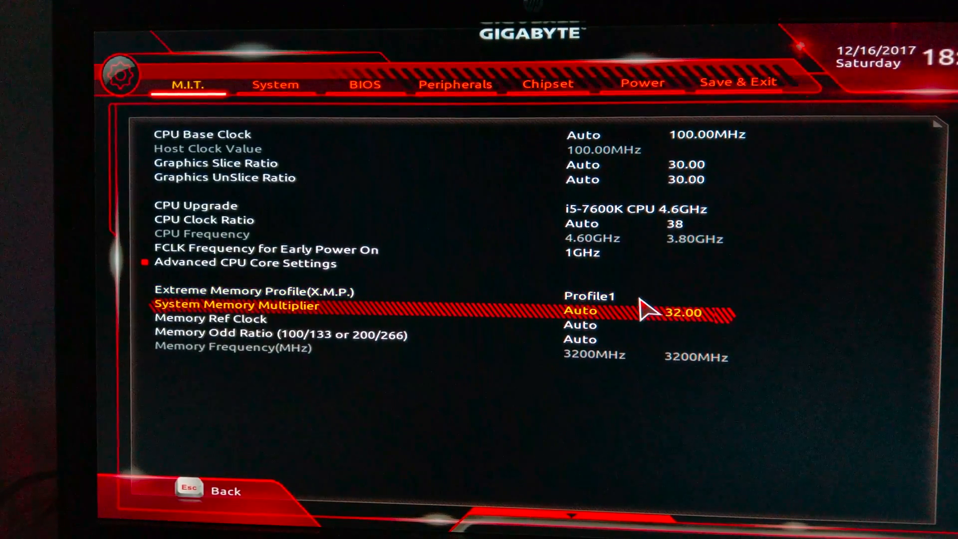
{"action": "key", "text": "up"}
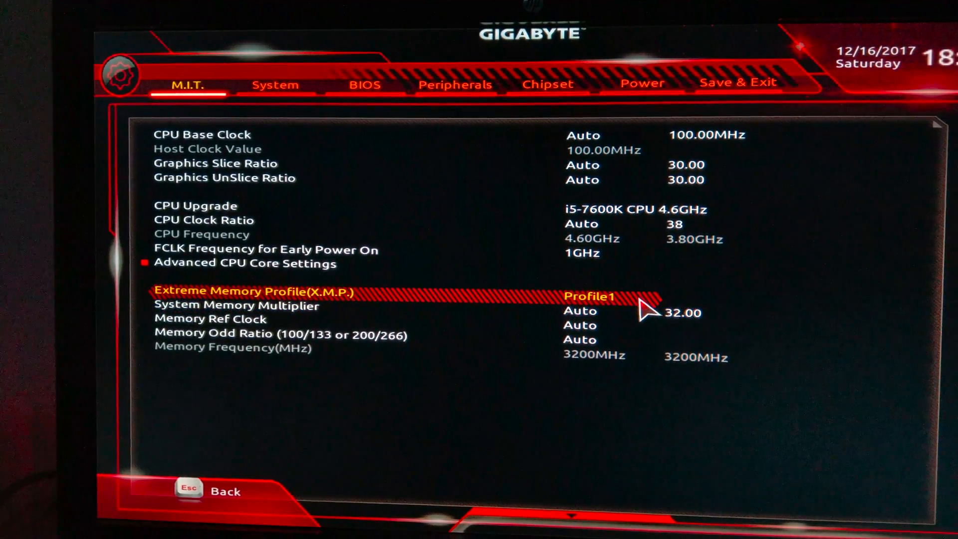
{"action": "key", "text": "up"}
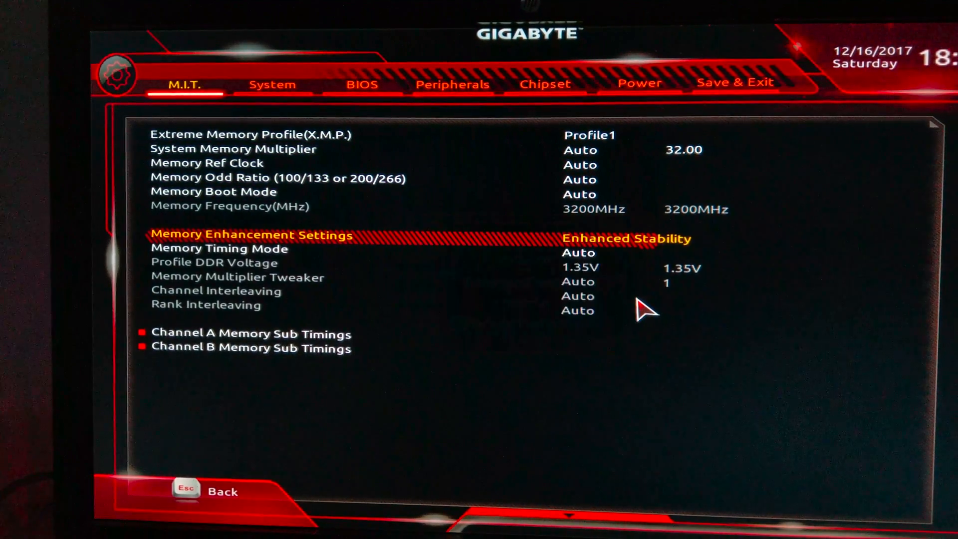
Step: Leave Memory Enhancement Settings at Enhanced Stability and move to Save & Exit
{"action": "key", "text": "down"}
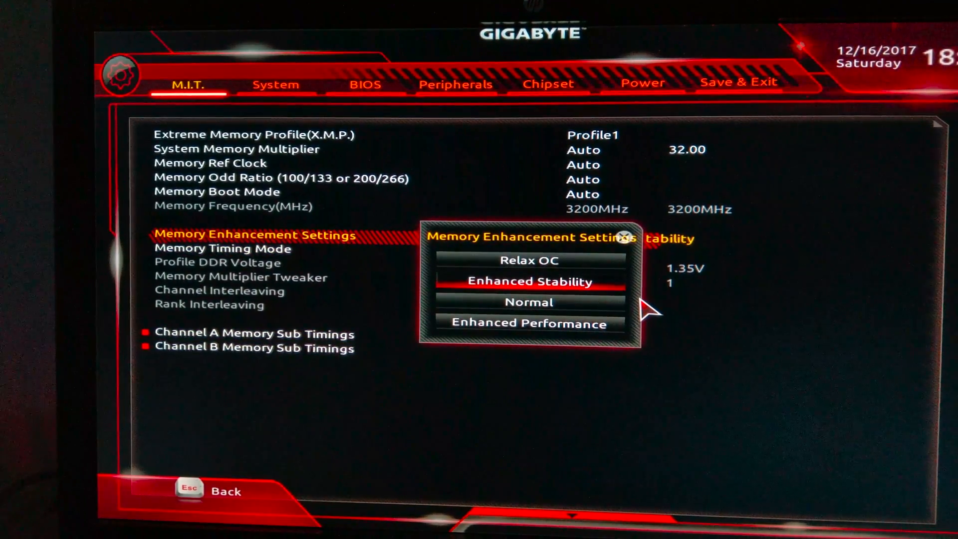
{"action": "left_click", "coordinate": [734, 84]}
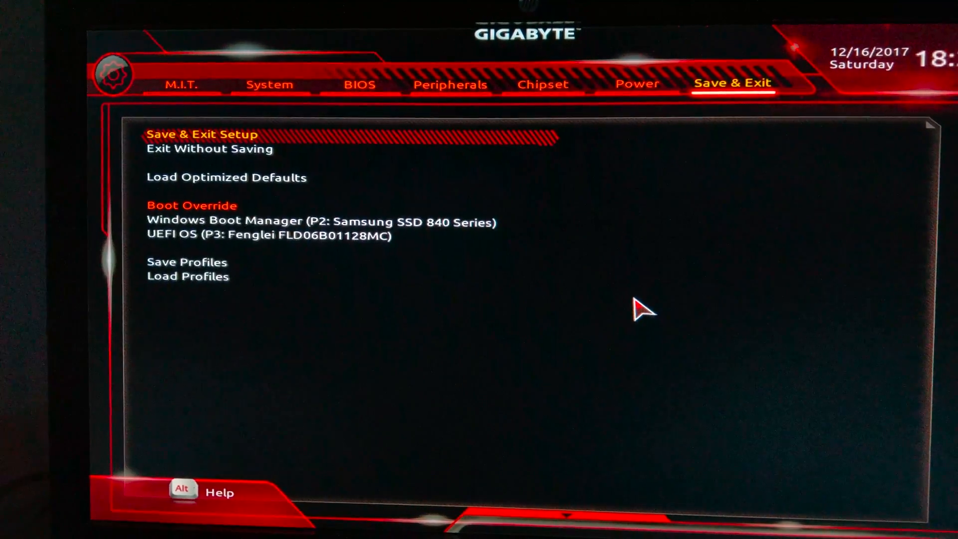